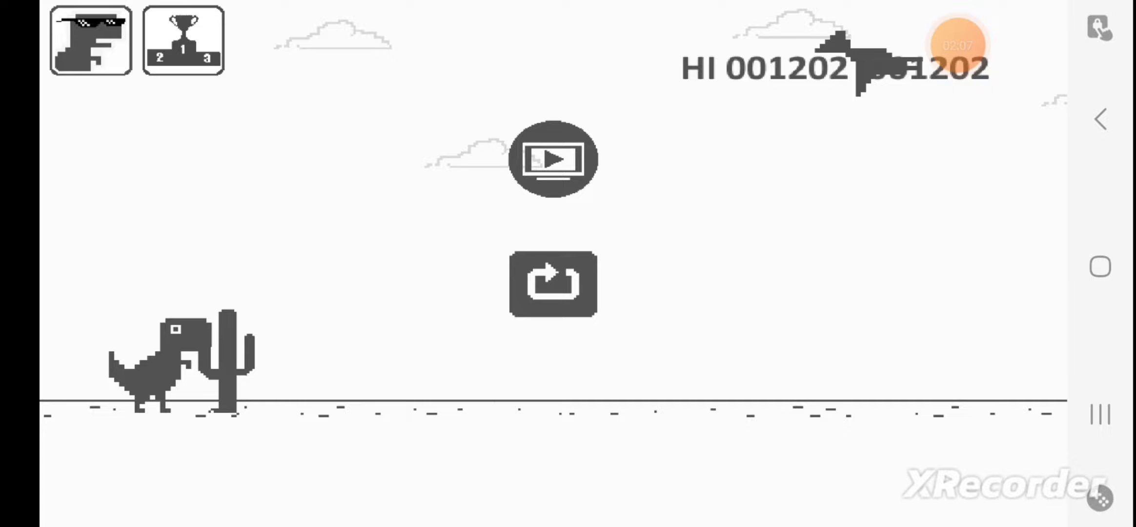
Restart after the 001202 game over, crash at 000035, then restart a fresh run.
left_click(89, 39)
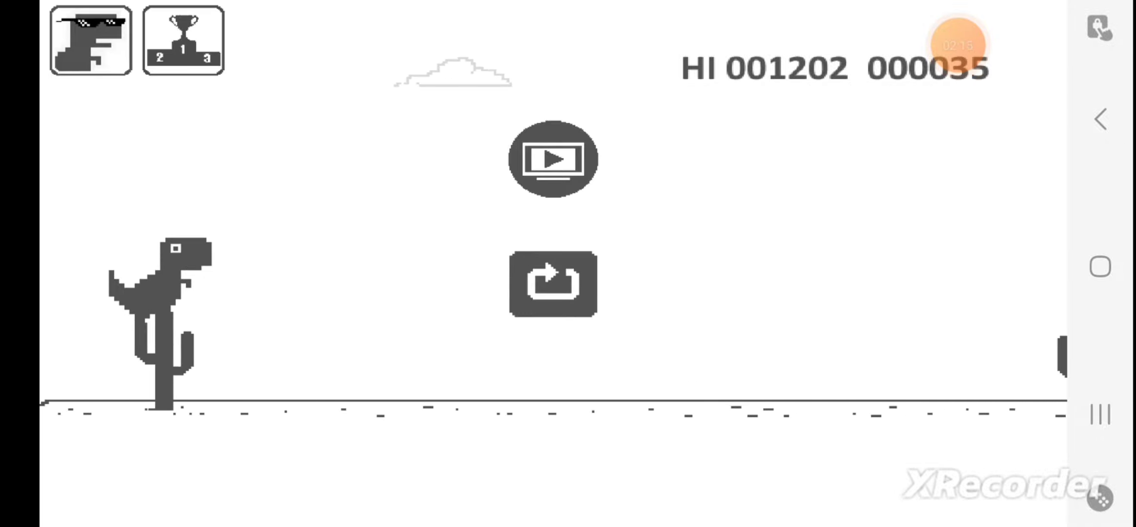
left_click(553, 284)
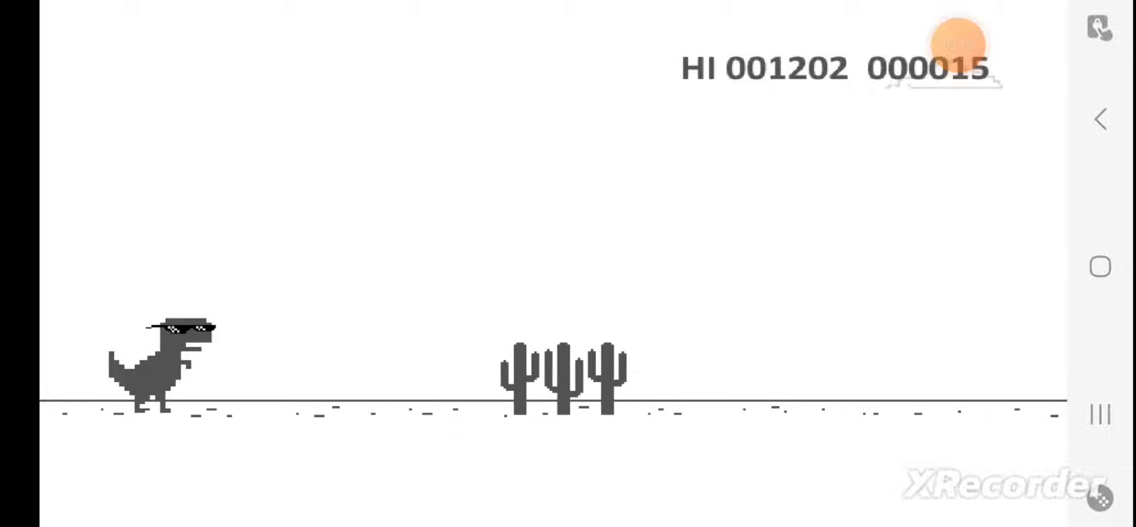